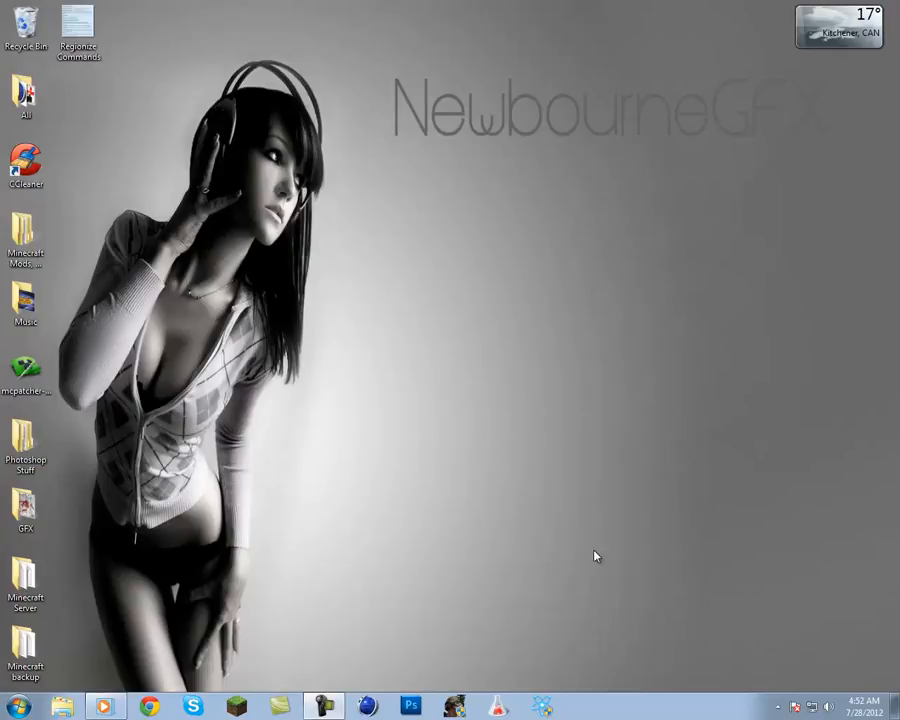
pyautogui.moveTo(436, 198)
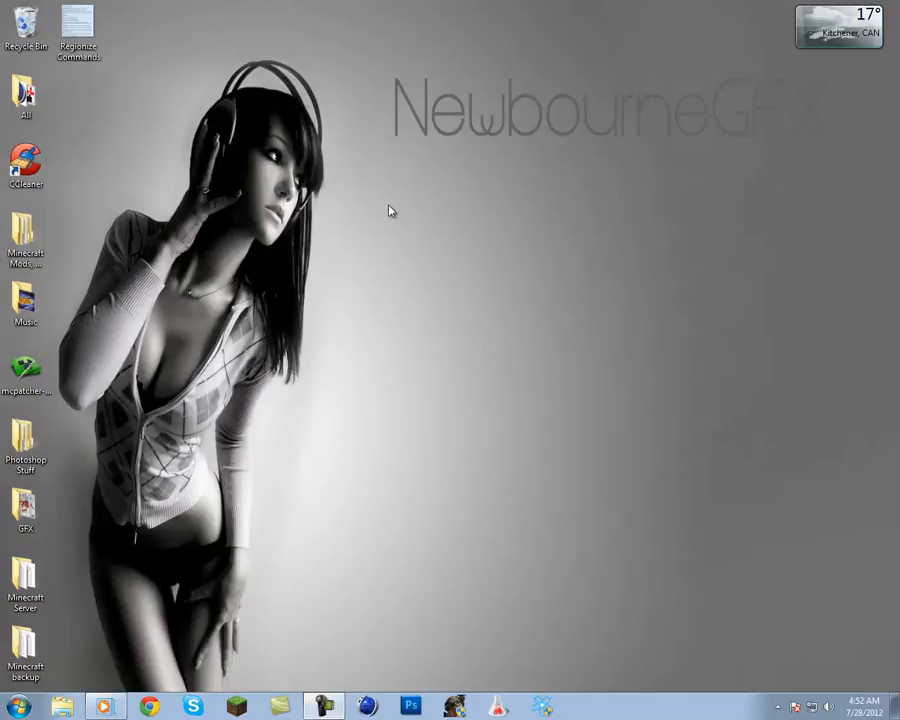
pyautogui.moveTo(144, 668)
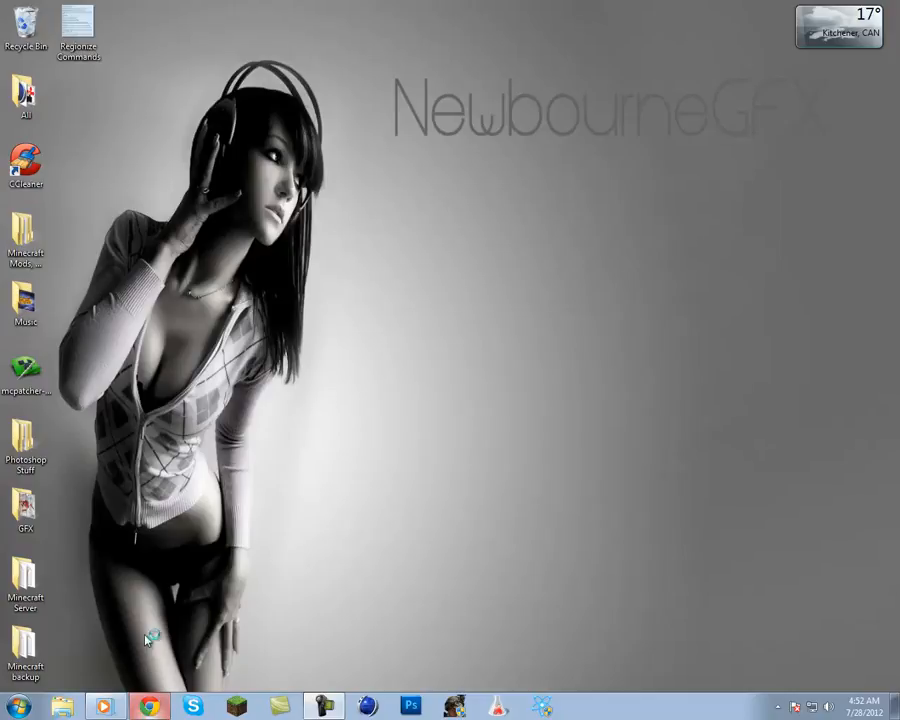
# Step: Create a new desktop folder named 'Minecraft' for the server files
pyautogui.click(148, 708)
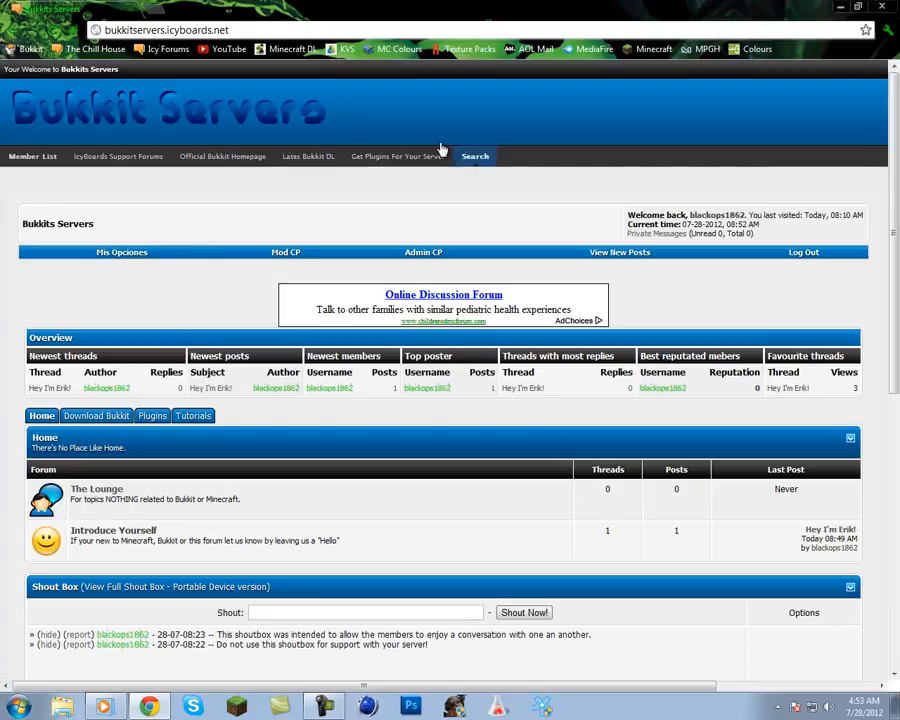
pyautogui.moveTo(100, 370)
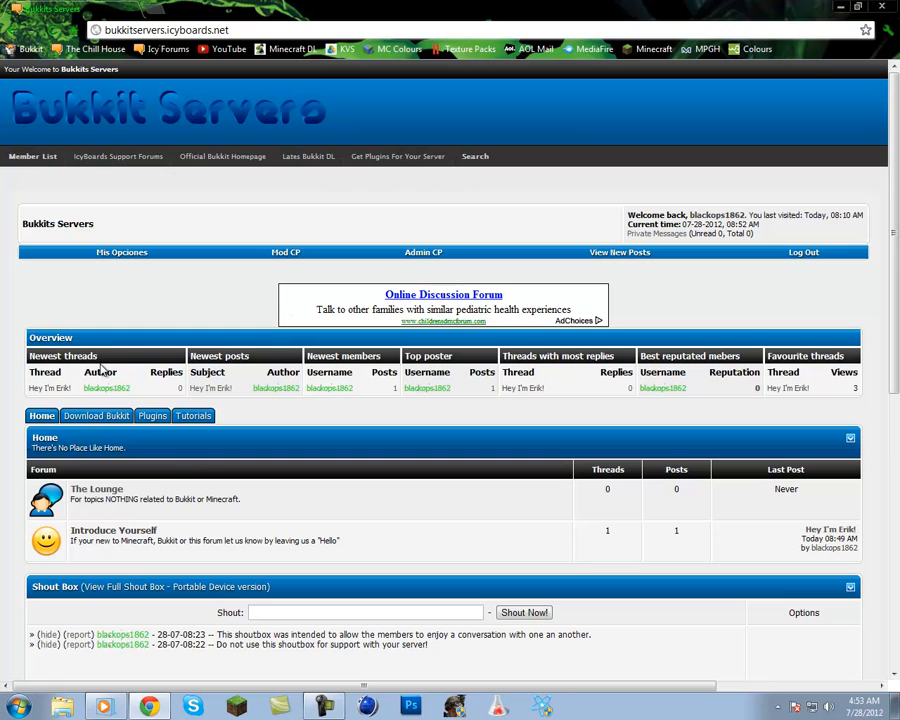
pyautogui.moveTo(80, 338)
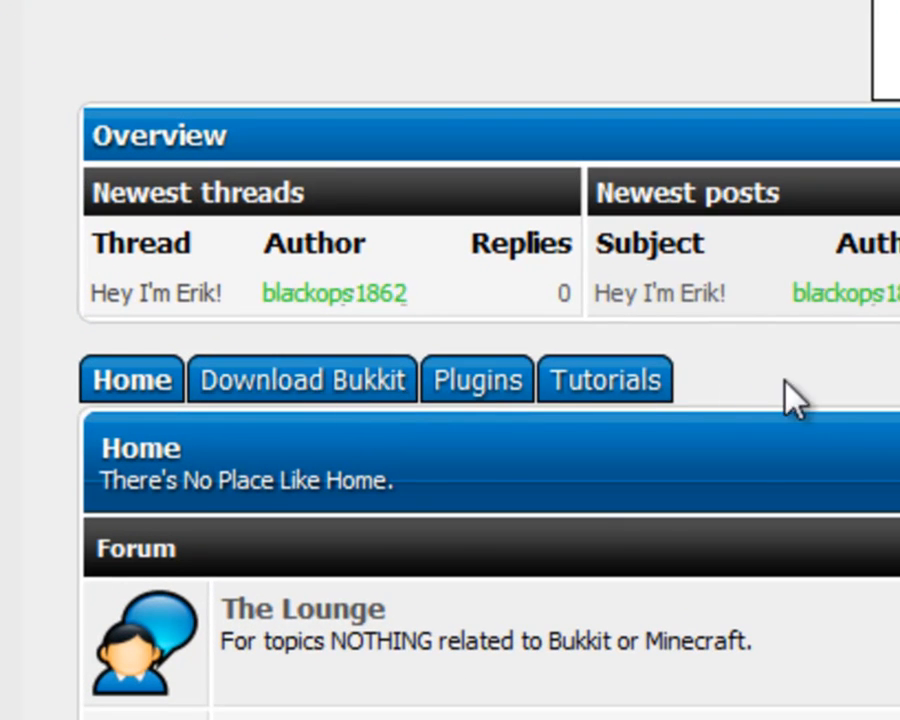
pyautogui.moveTo(256, 410)
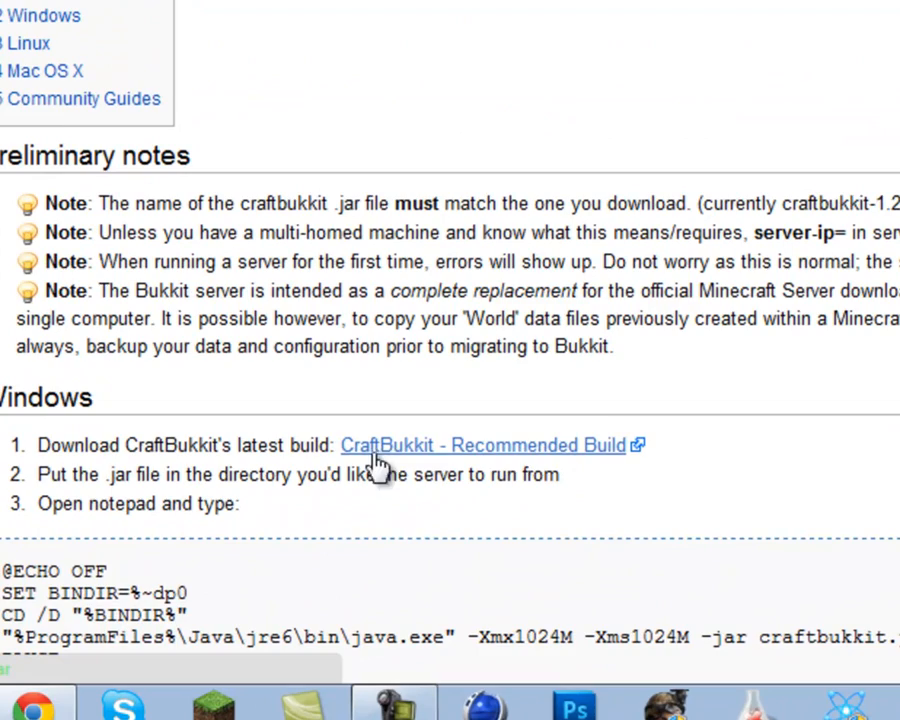
pyautogui.scroll(-3)
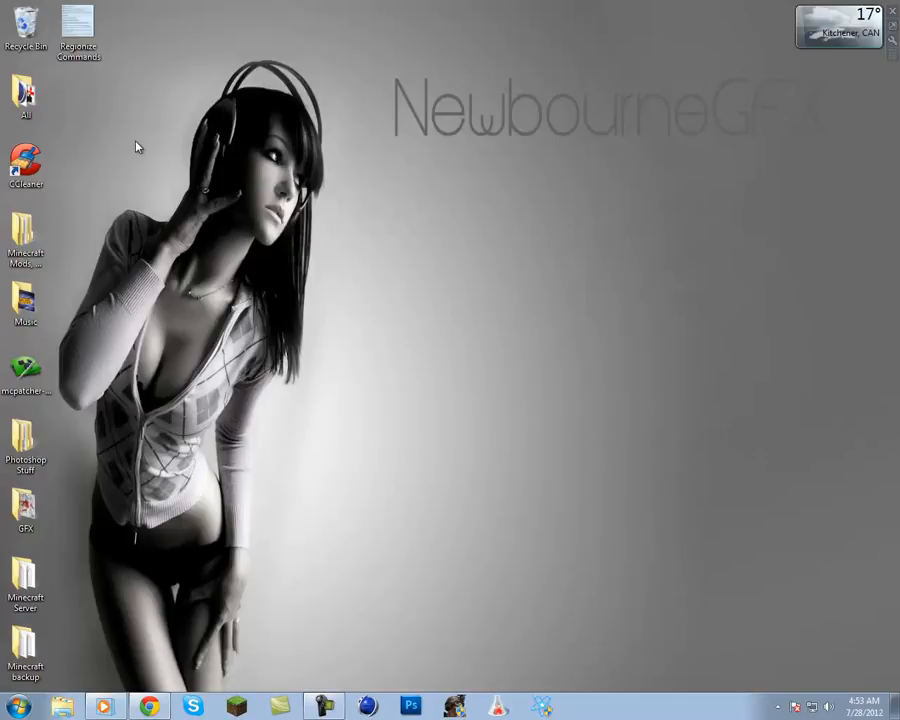
pyautogui.moveTo(104, 184)
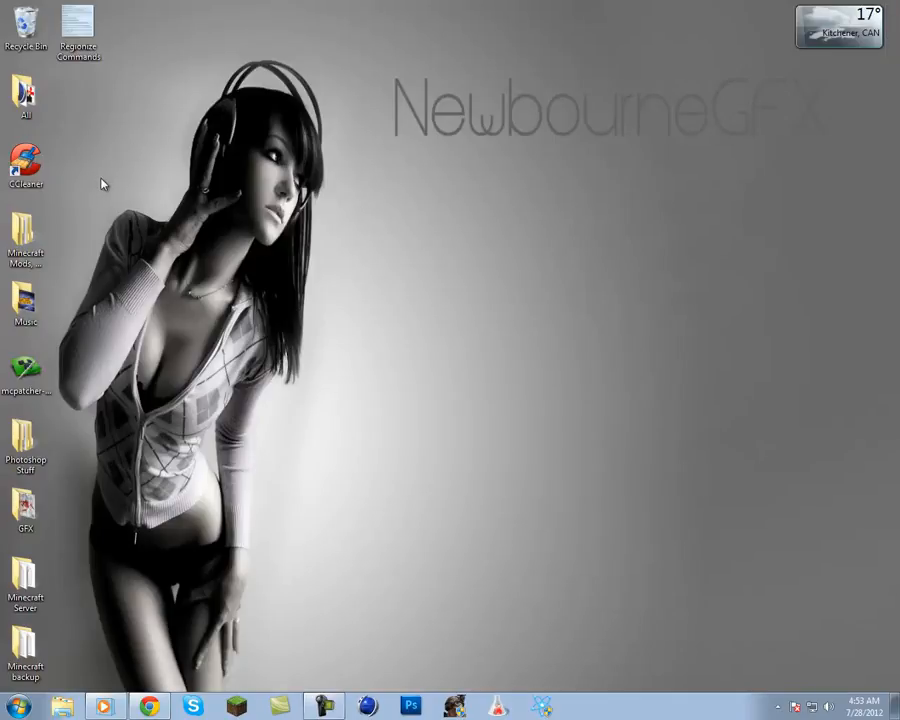
pyautogui.rightClick(100, 184)
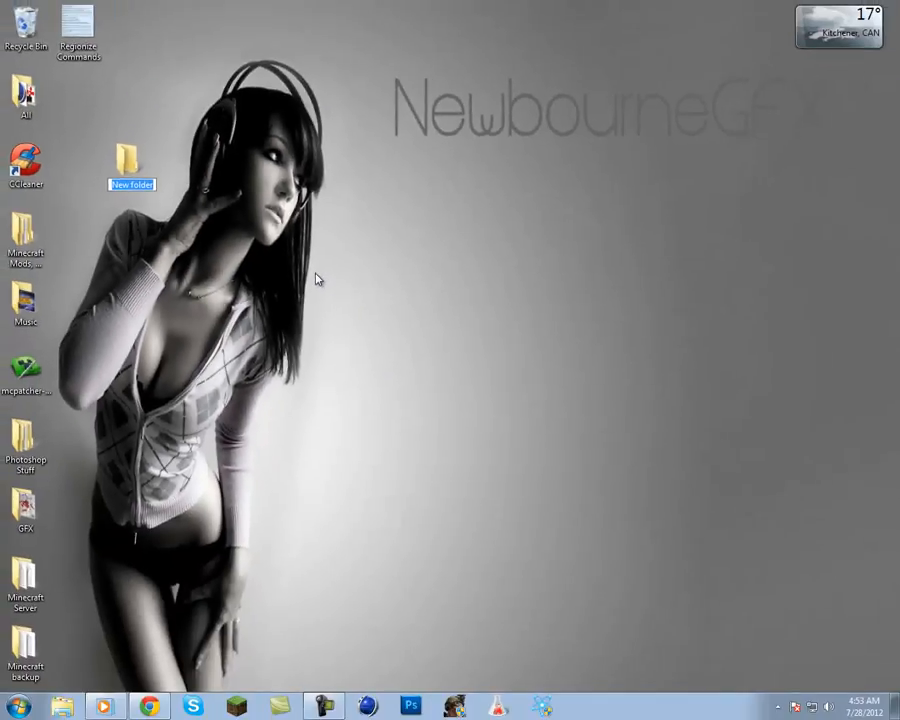
pyautogui.write('Minecraft Server!')
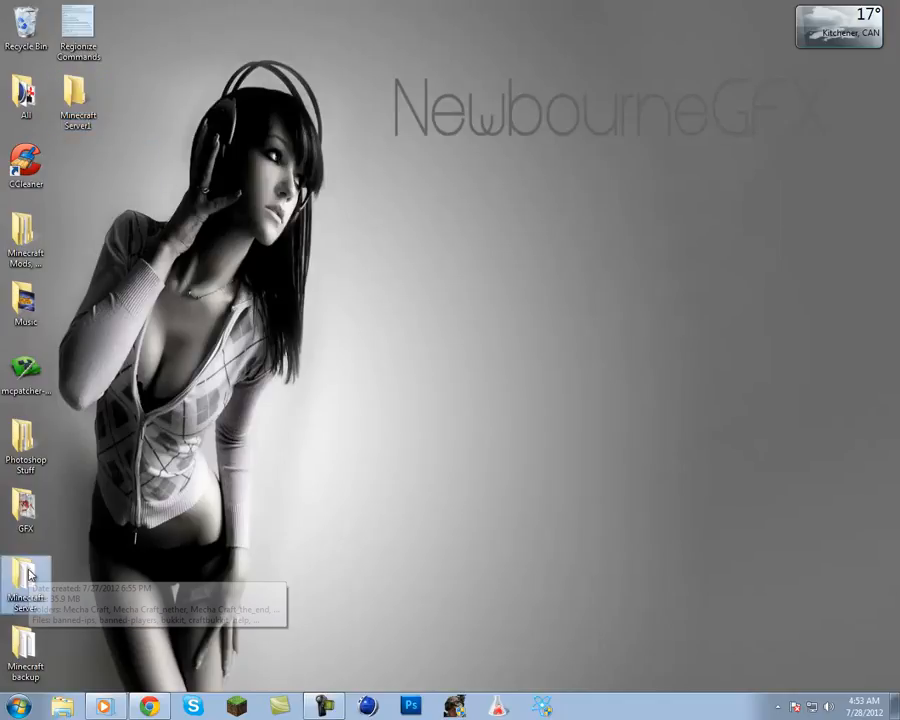
pyautogui.doubleClick(24, 576)
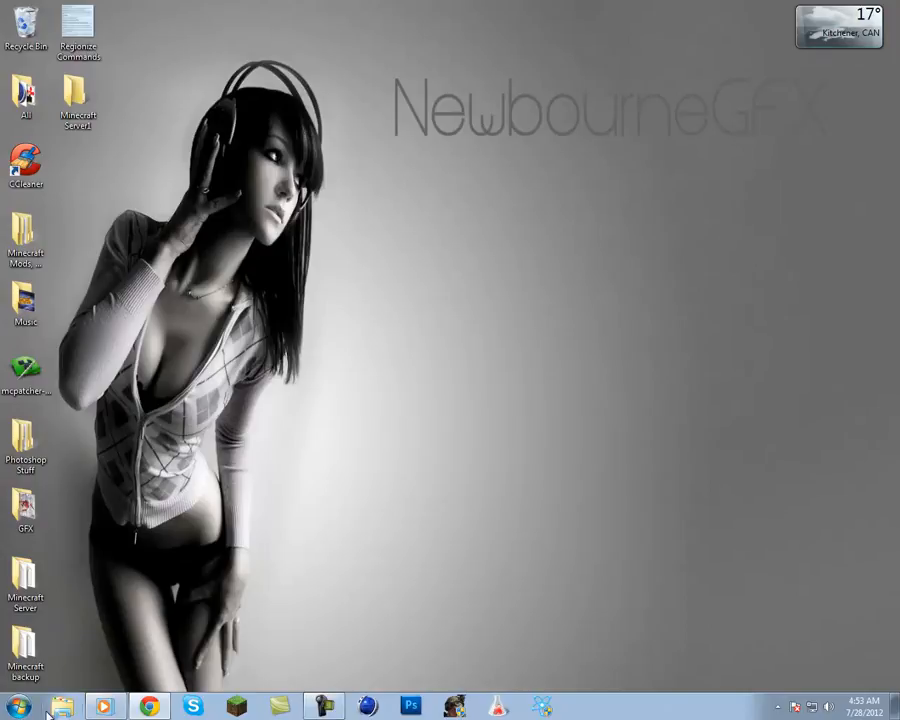
# Step: Browse Downloads, then select craftbukkit in the old Minecraft Server folder for copying
pyautogui.click(64, 708)
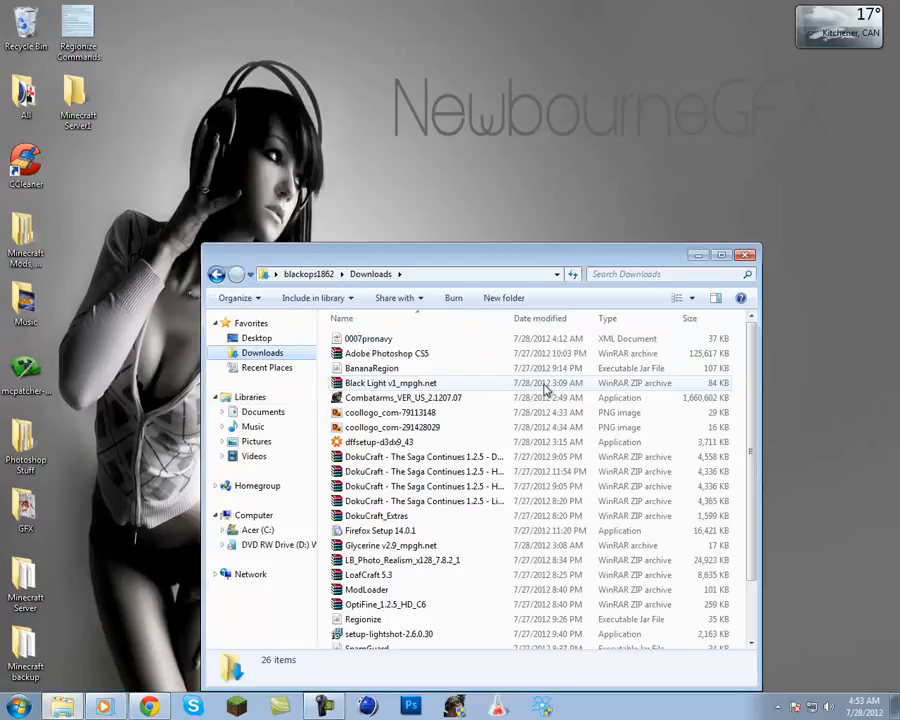
pyautogui.moveTo(664, 494)
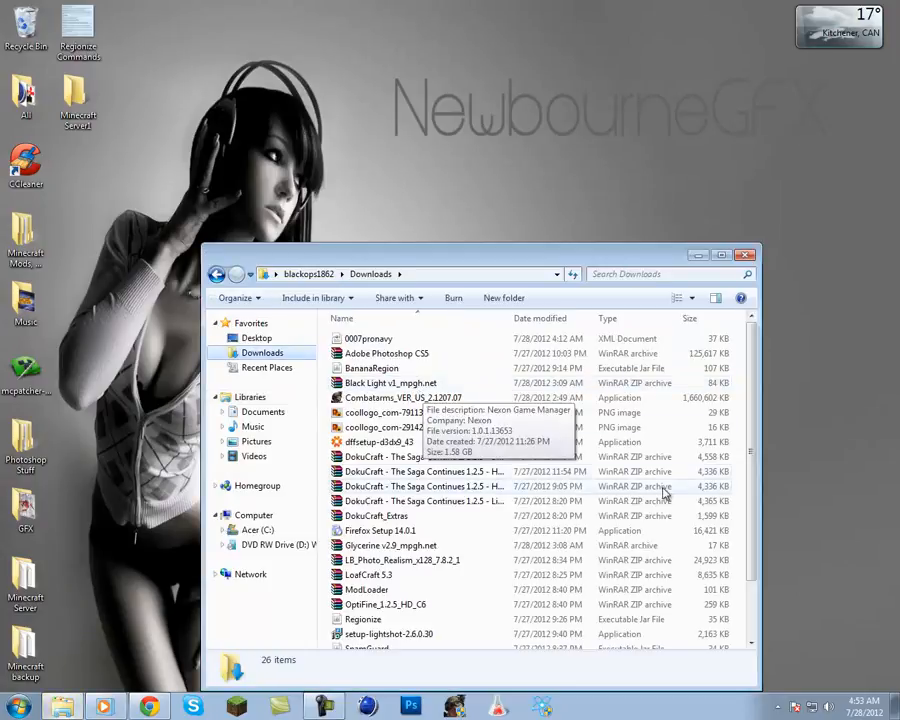
pyautogui.scroll(-3)
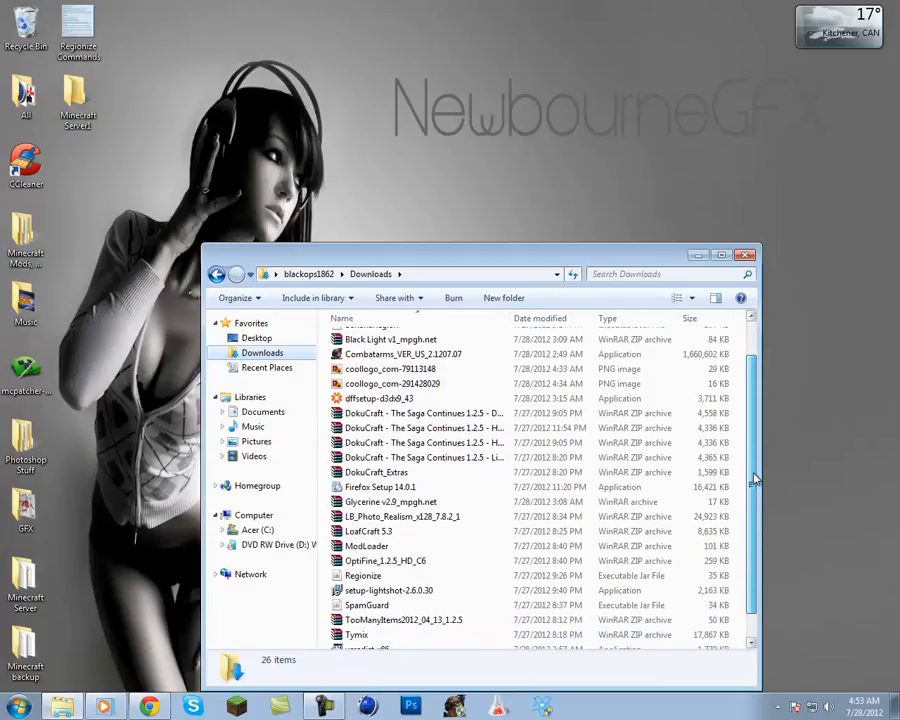
pyautogui.scroll(3)
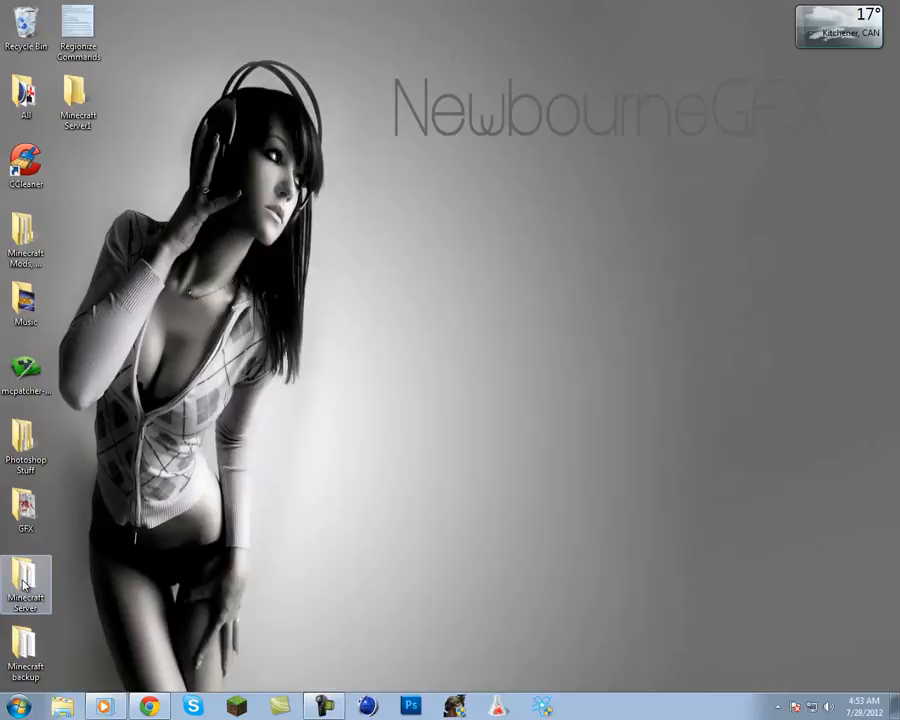
pyautogui.doubleClick(24, 584)
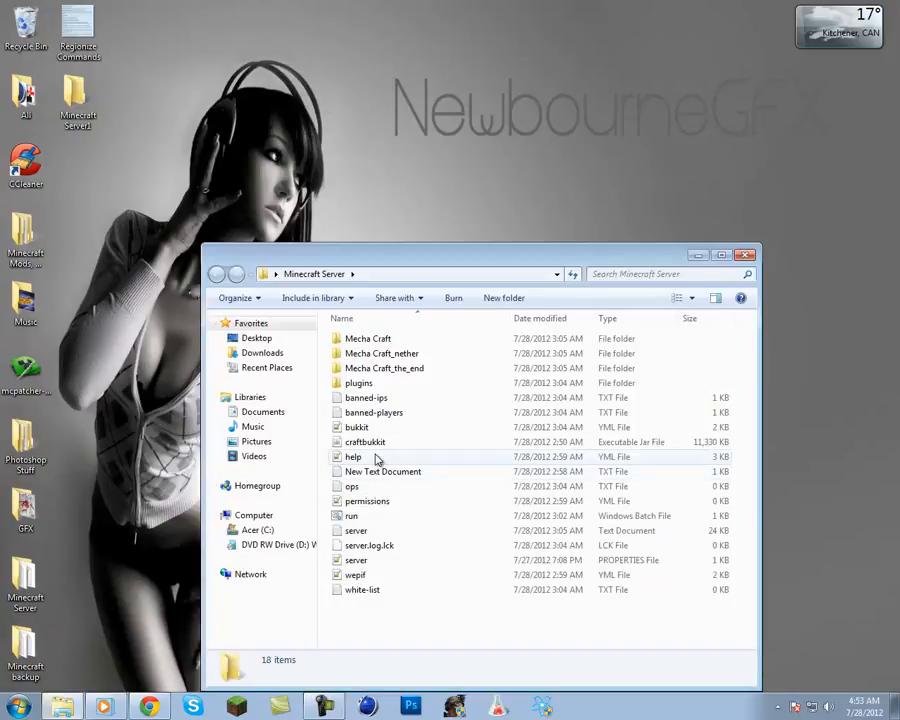
pyautogui.click(364, 442)
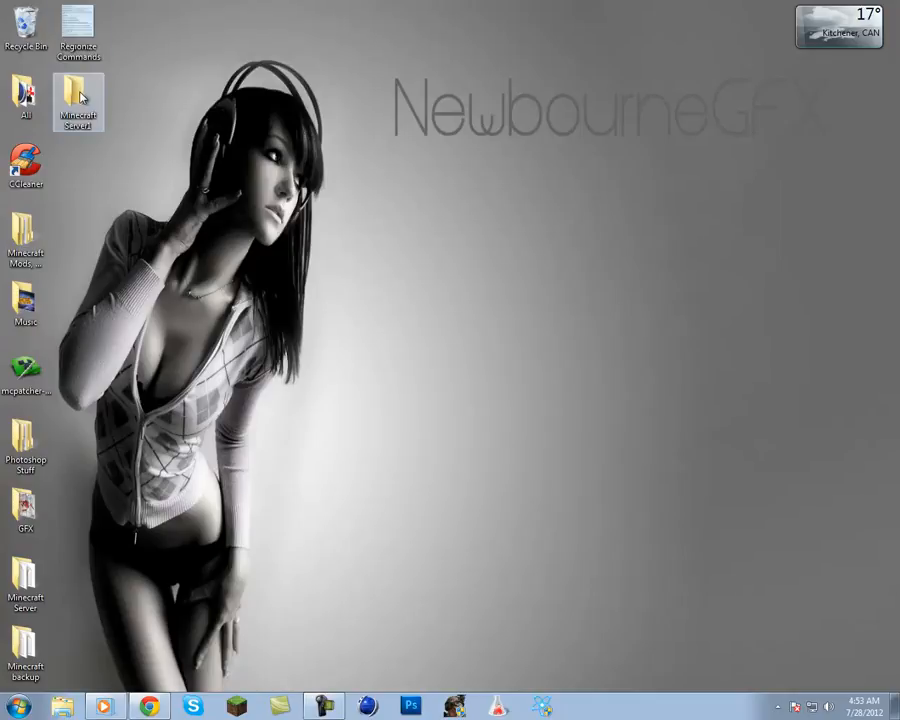
# Step: Paste craftbukkit into the new server folder and add a blank text document
pyautogui.doubleClick(78, 102)
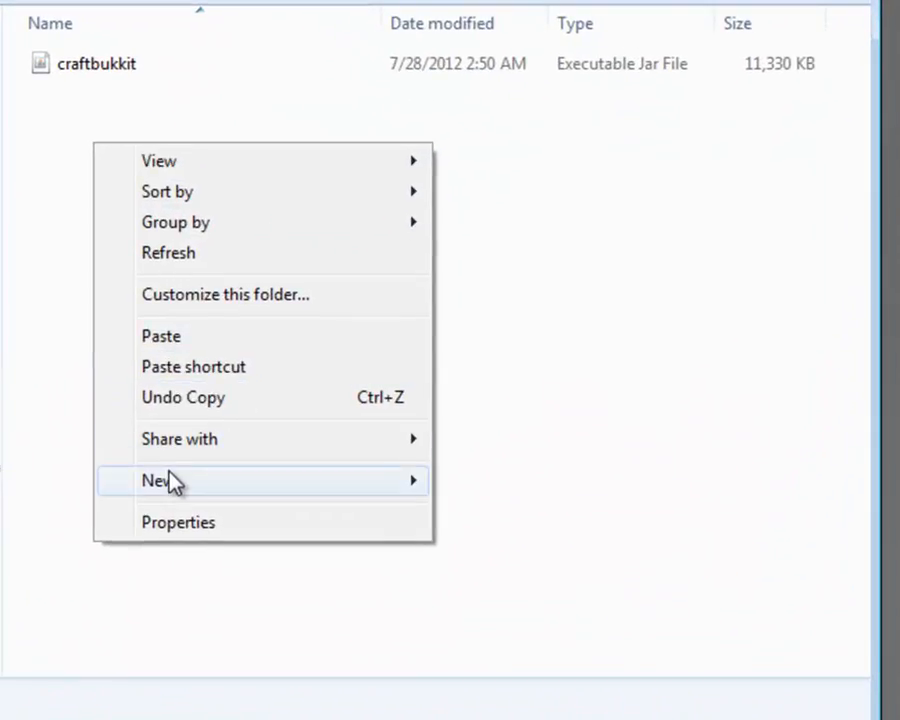
pyautogui.click(160, 480)
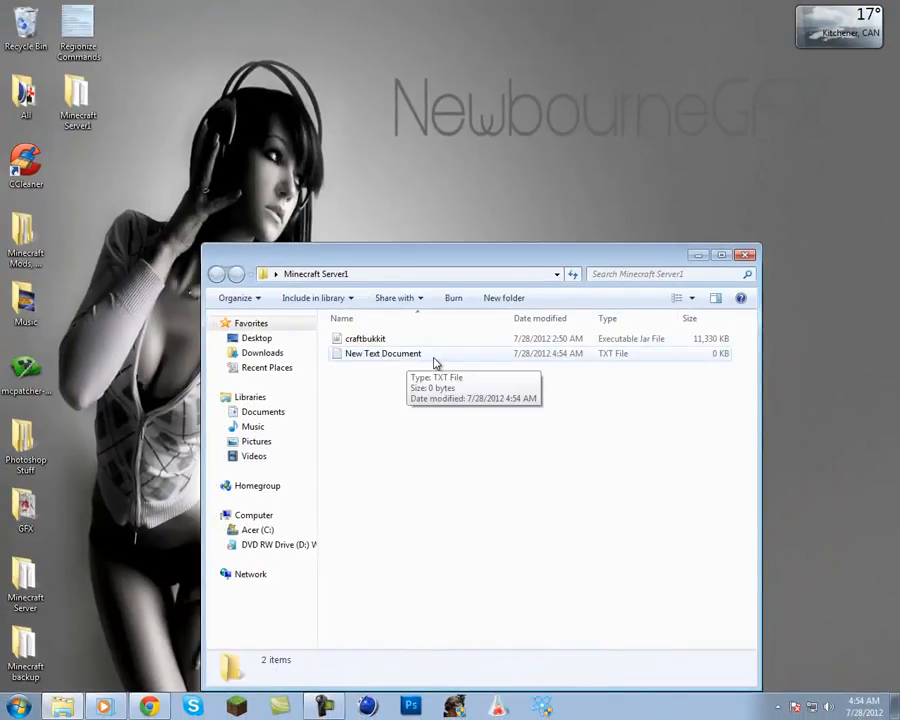
pyautogui.doubleClick(384, 352)
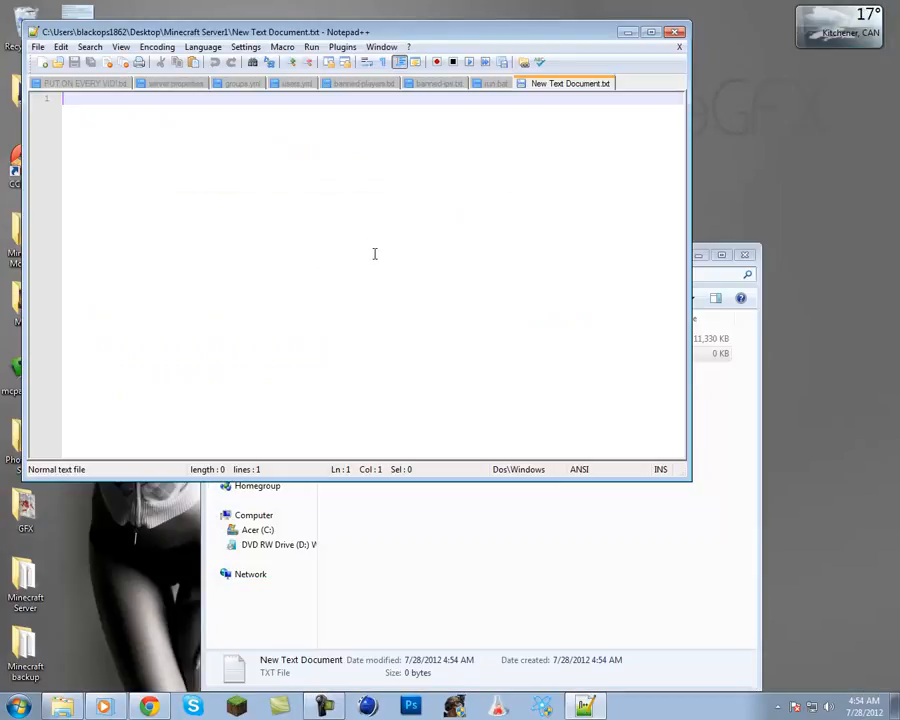
pyautogui.write('@ECHO OFF')
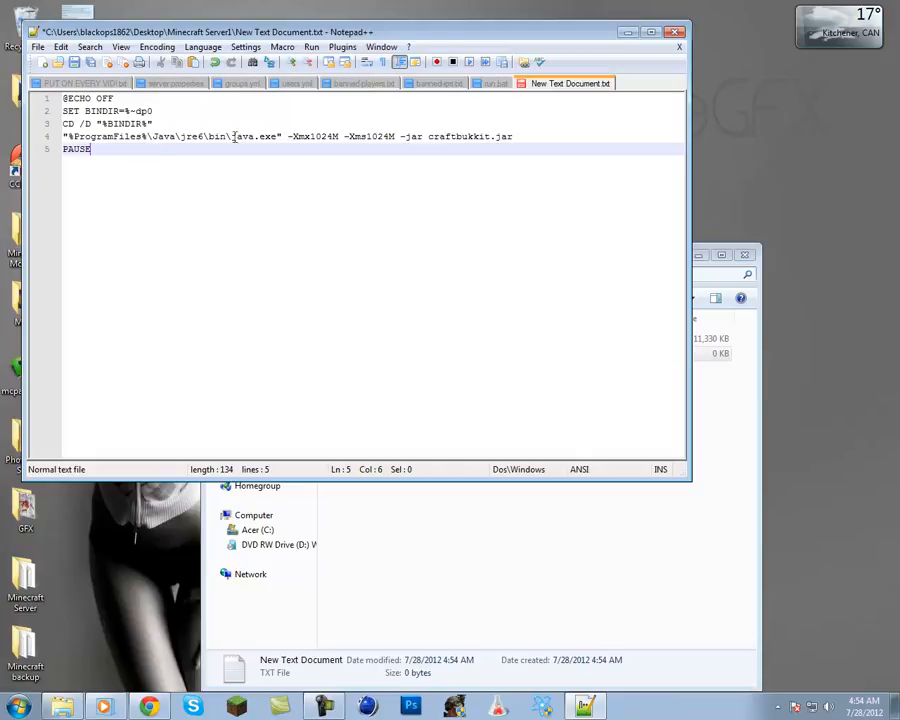
pyautogui.press('ctrl+a')
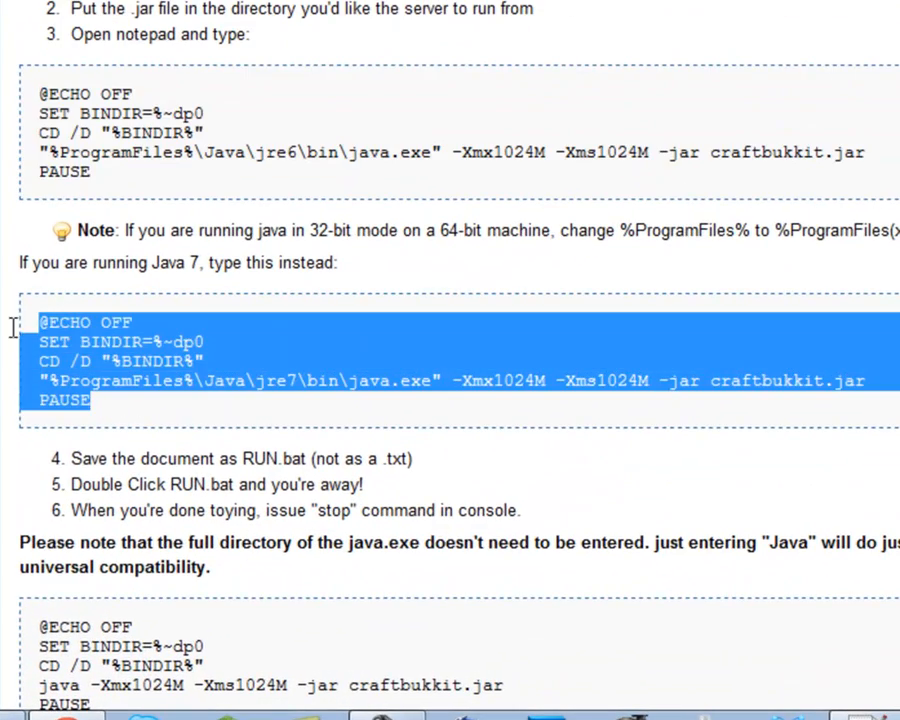
pyautogui.scroll(3)
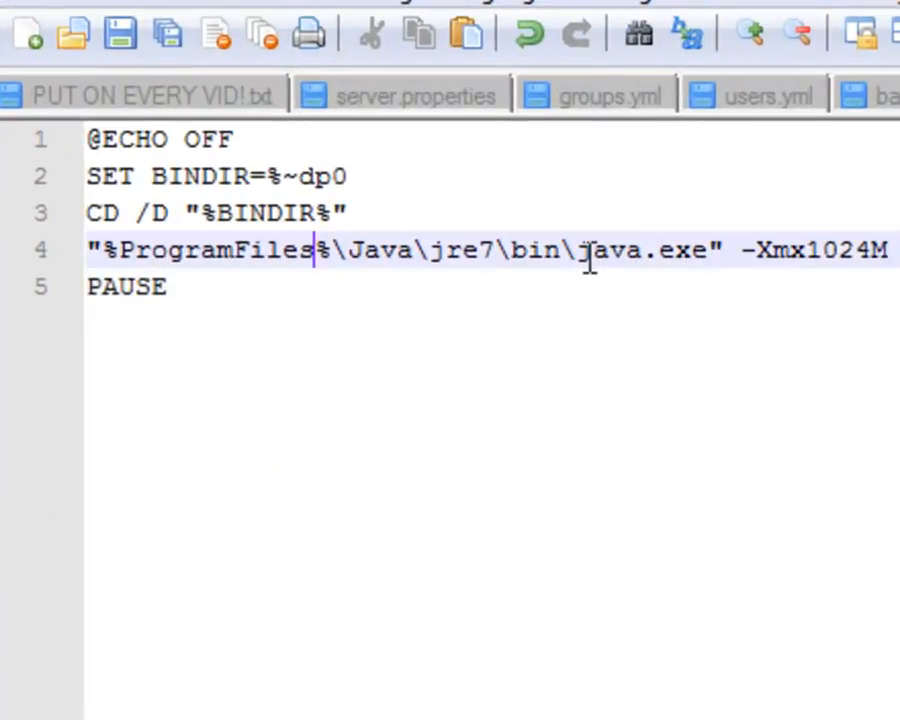
pyautogui.write('(x')
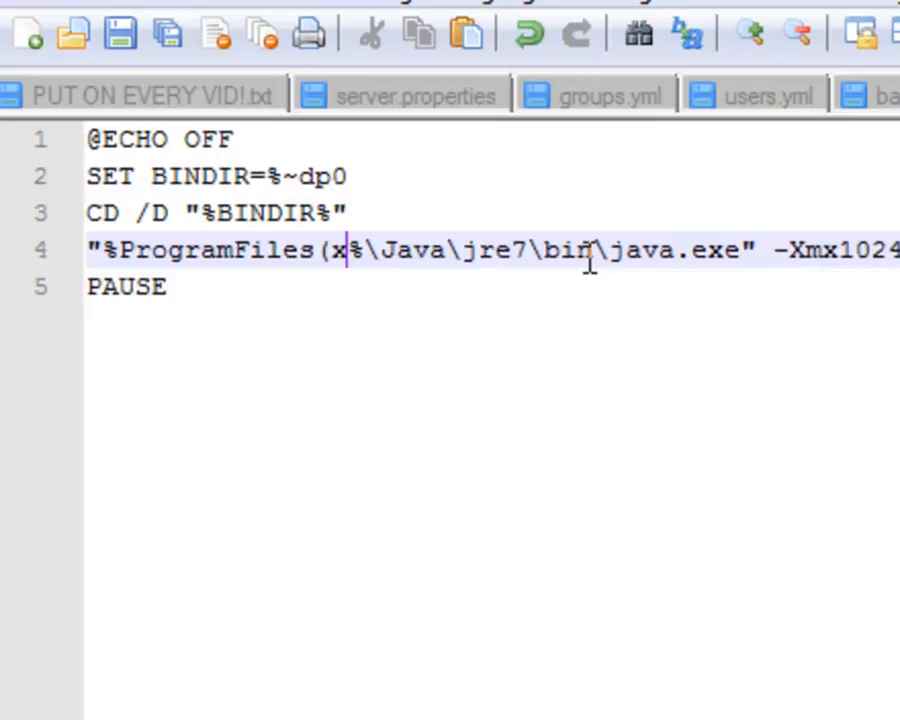
pyautogui.write('86)')
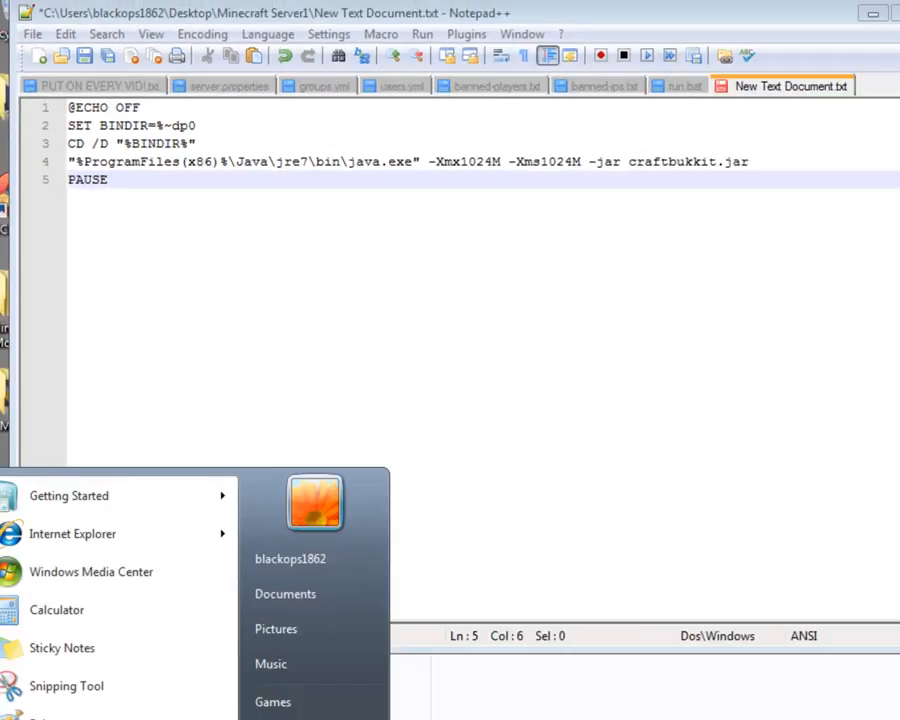
pyautogui.rightClick(174, 332)
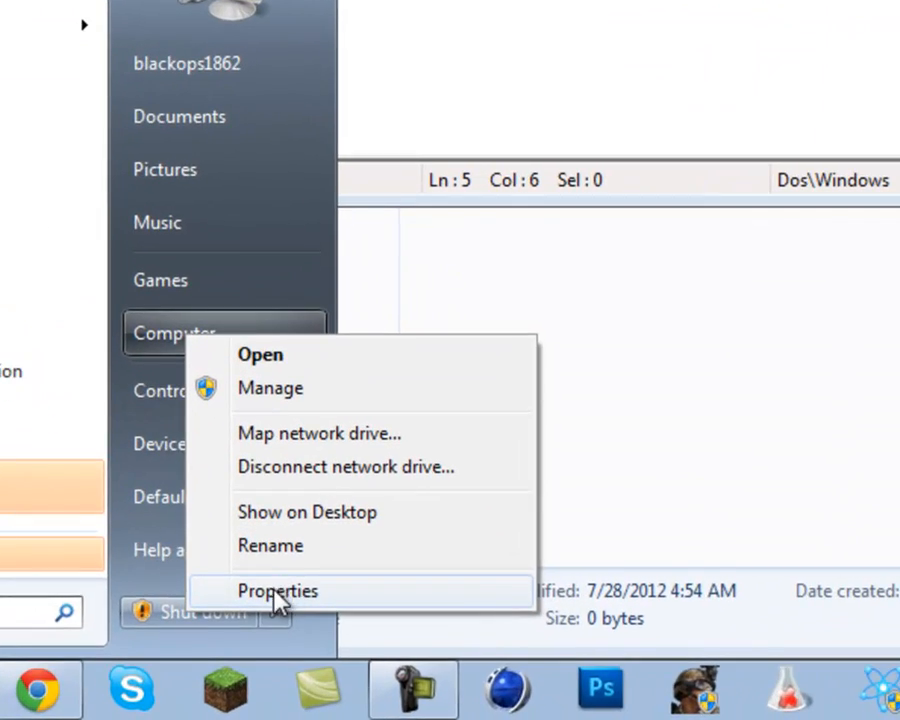
pyautogui.click(276, 590)
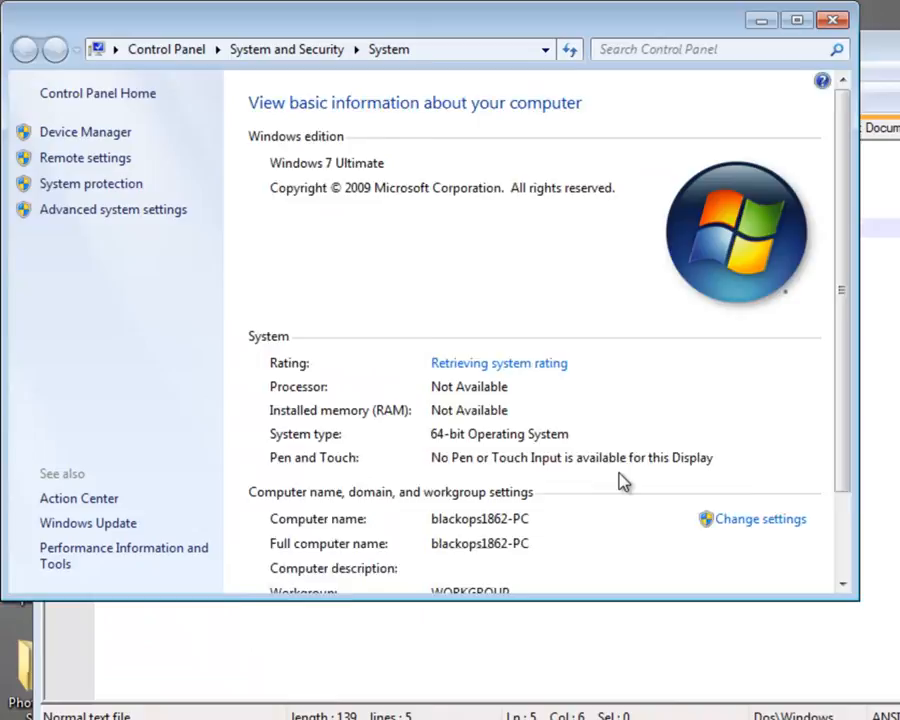
pyautogui.scroll(-3)
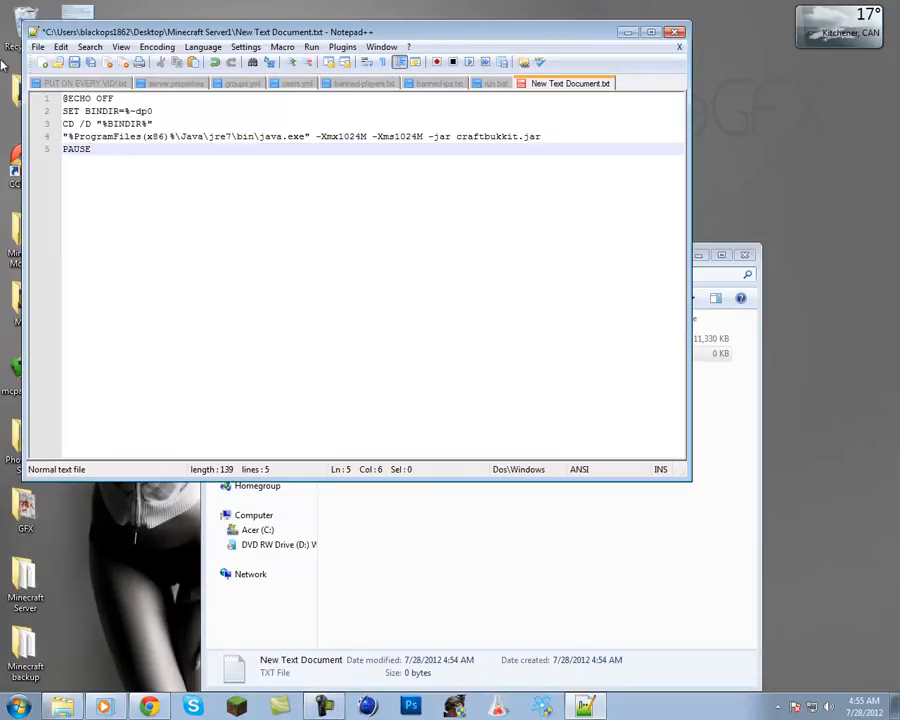
# Step: Save As with the file type set to Batch file (*.bat)
pyautogui.click(38, 48)
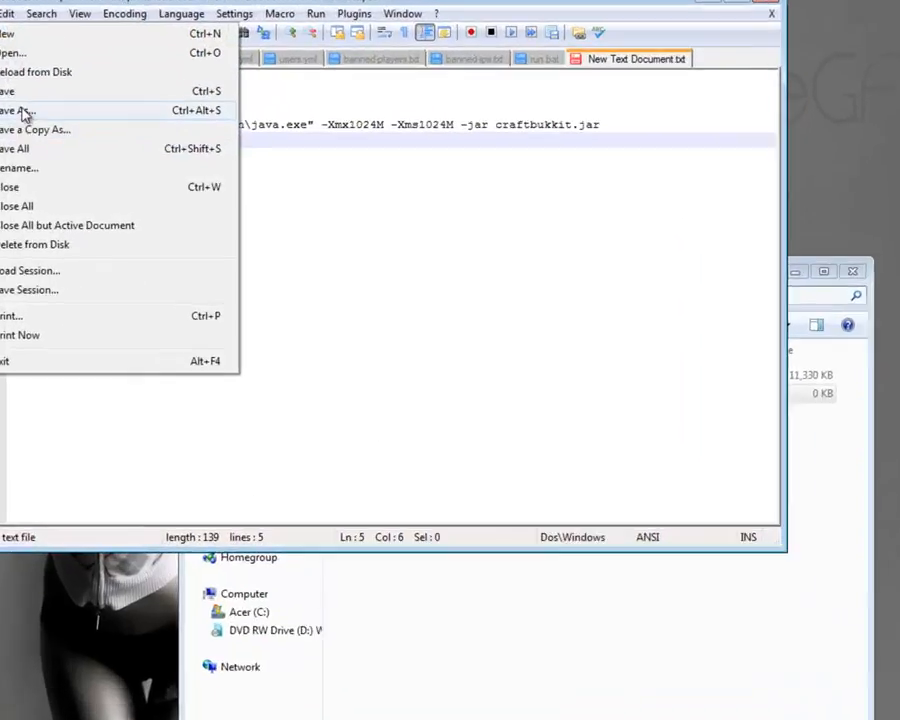
pyautogui.click(34, 128)
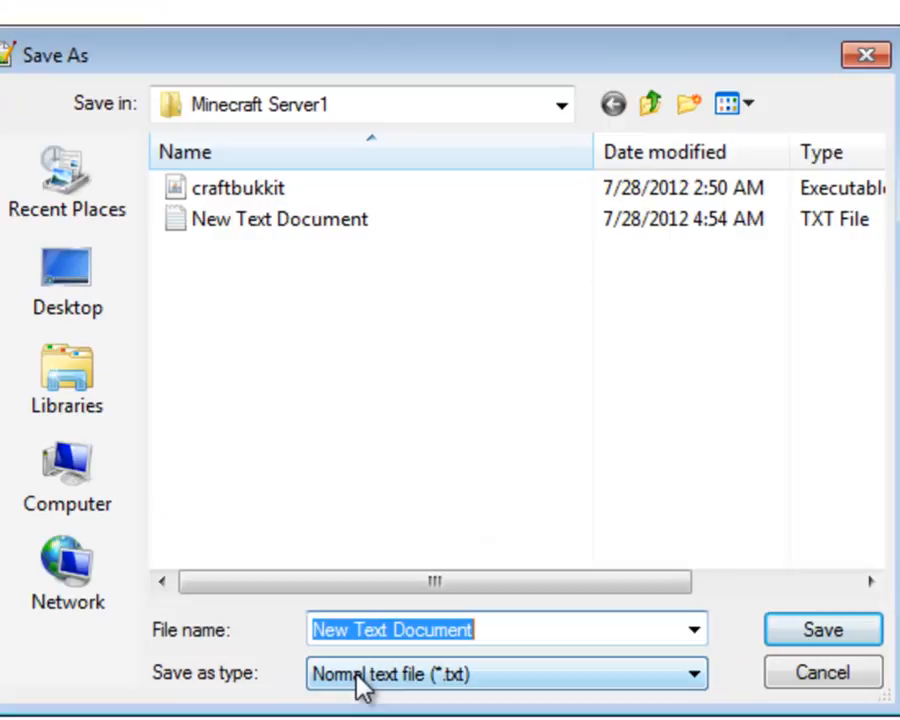
pyautogui.click(690, 672)
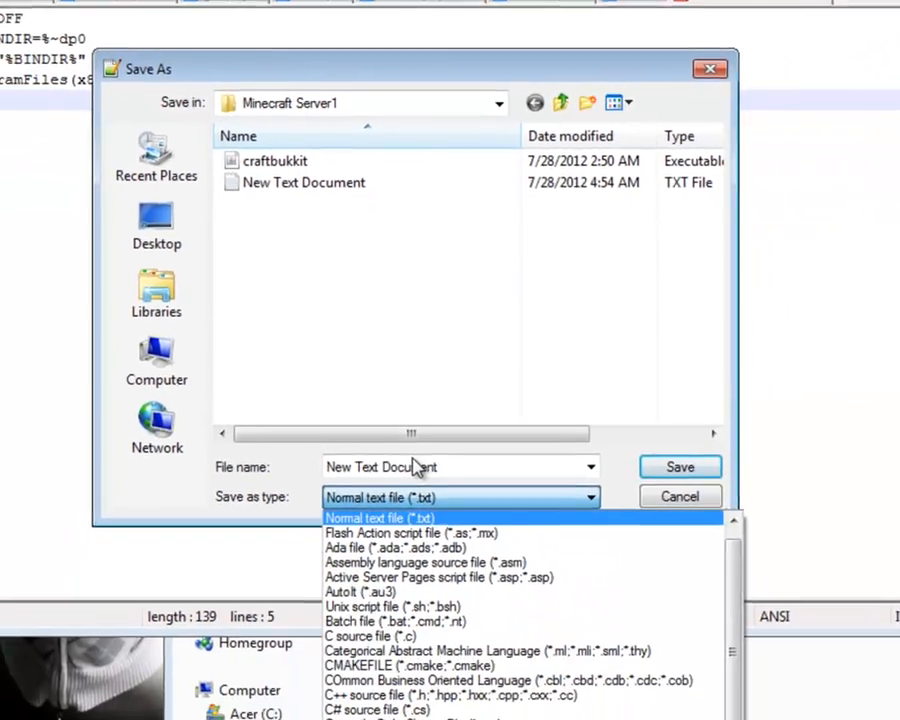
pyautogui.click(396, 620)
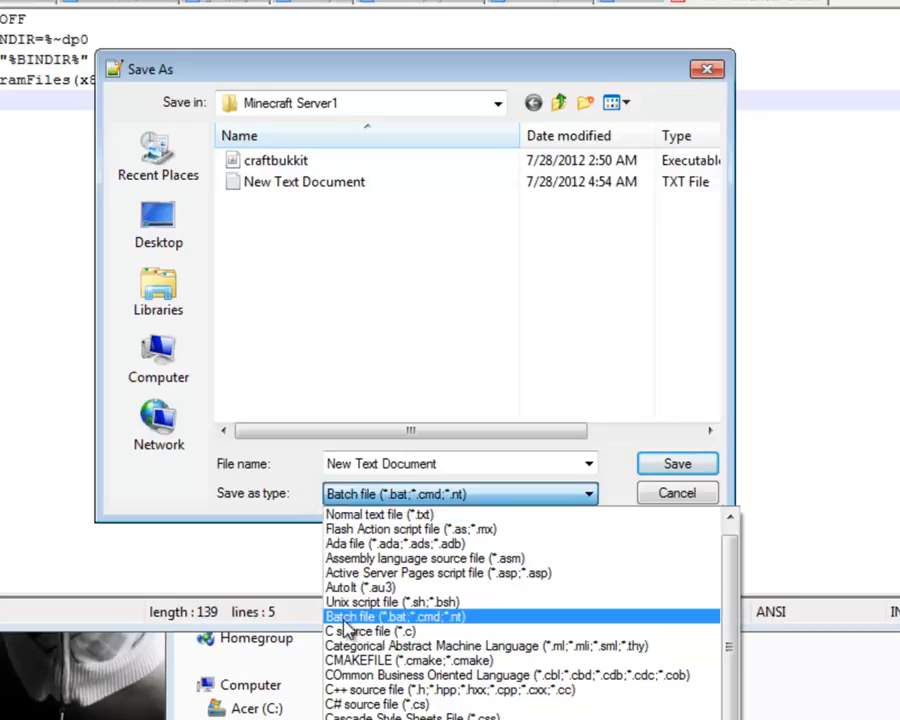
pyautogui.click(396, 616)
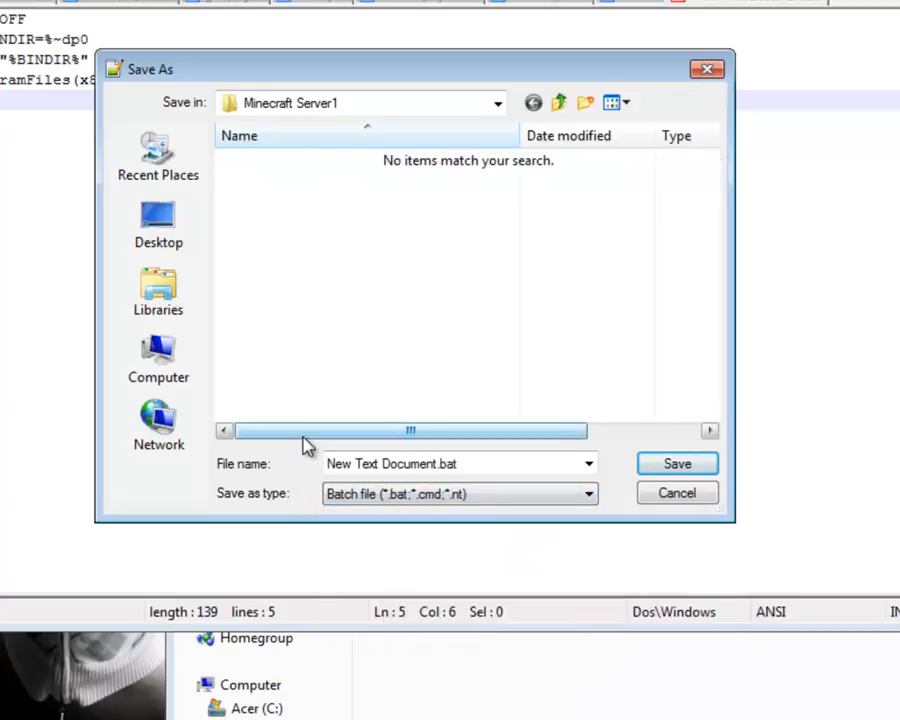
# Step: Name the script run.bat and save it into Minecraft Server1
pyautogui.click(456, 464)
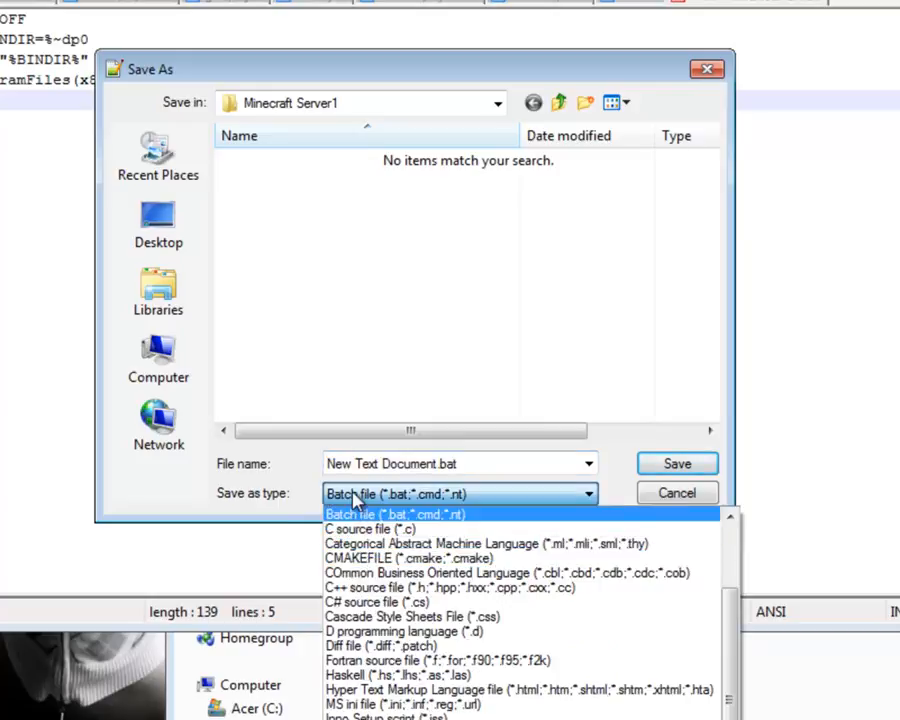
pyautogui.click(394, 512)
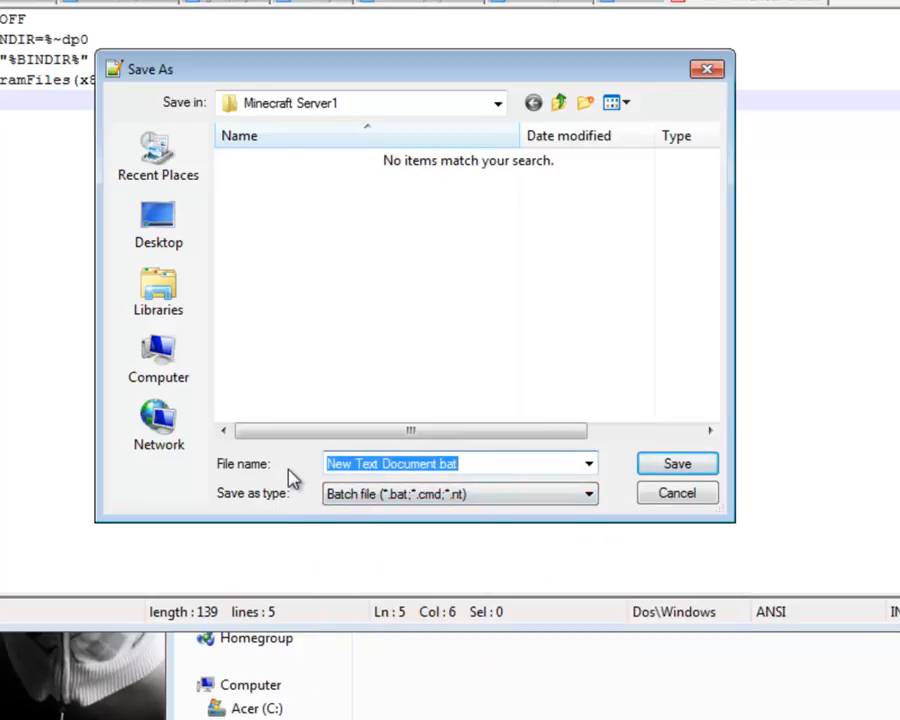
pyautogui.write('run.bat')
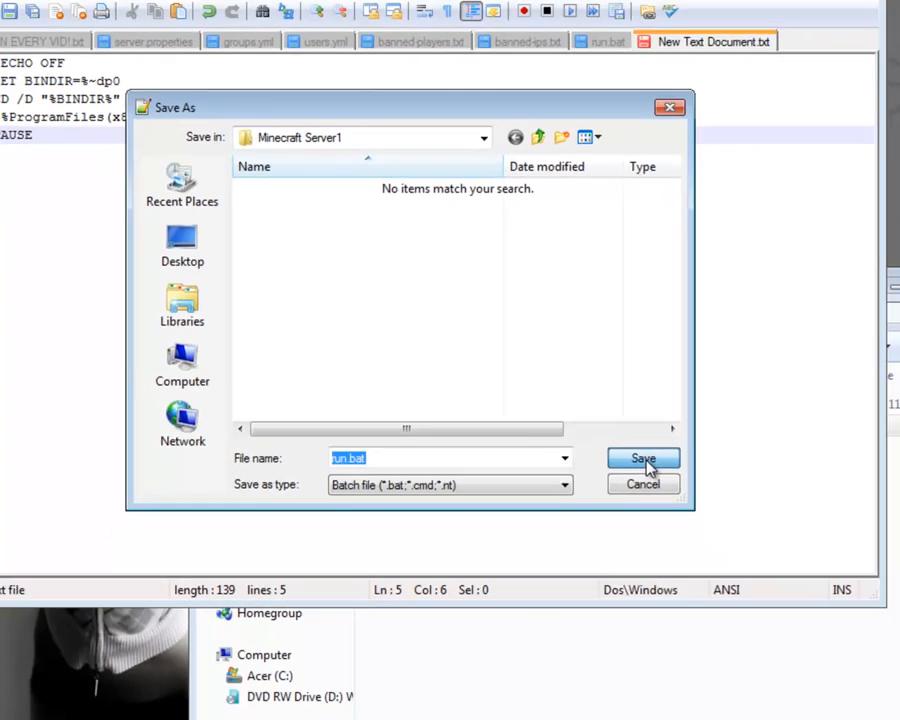
pyautogui.click(644, 458)
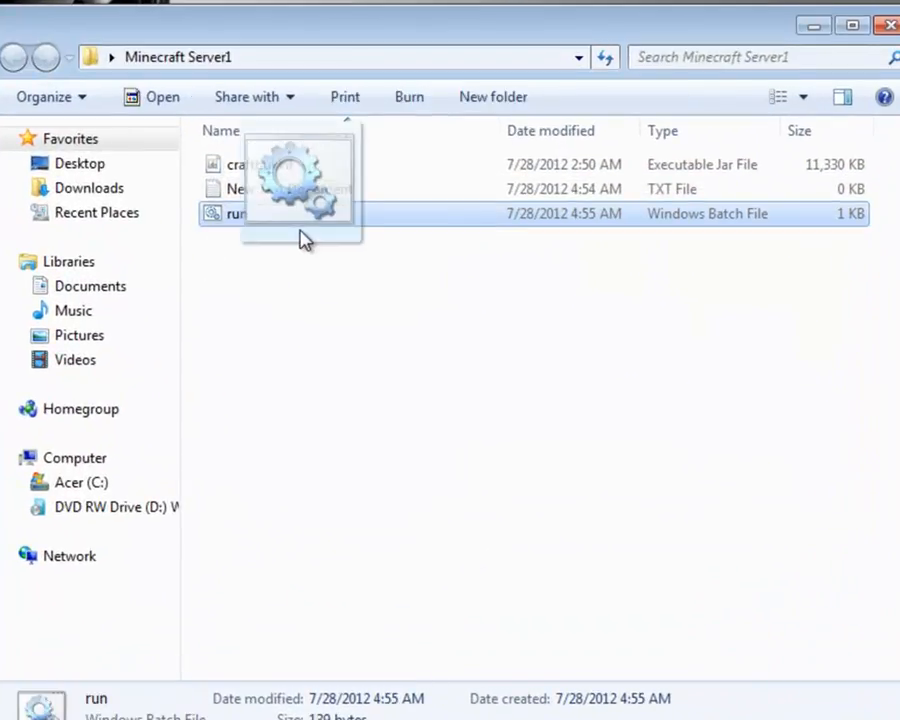
# Step: Run run.bat in Minecraft Server1 to start the server
pyautogui.click(288, 188)
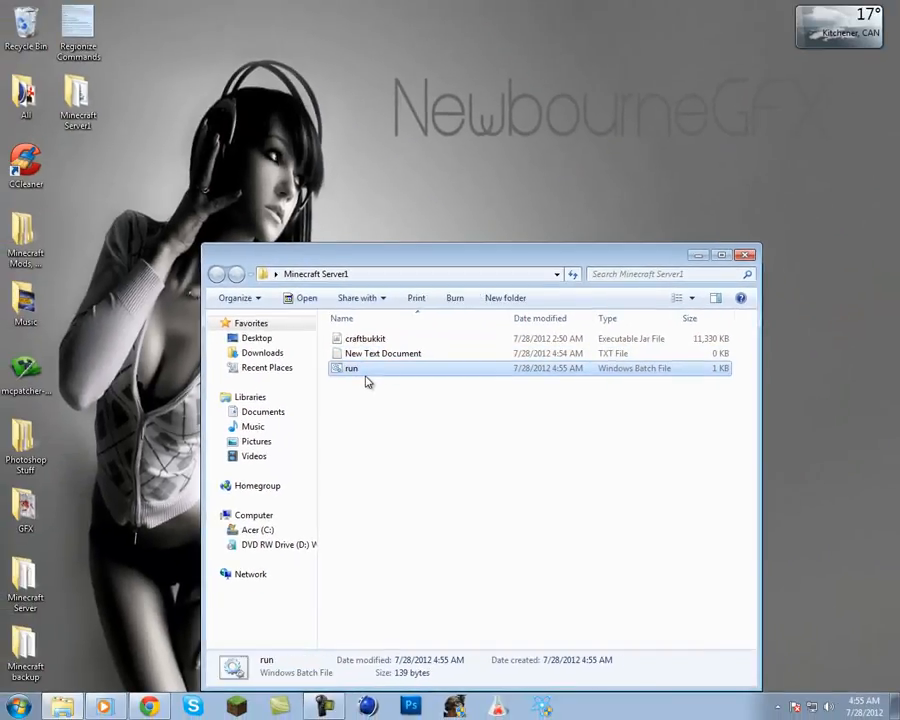
pyautogui.doubleClick(352, 368)
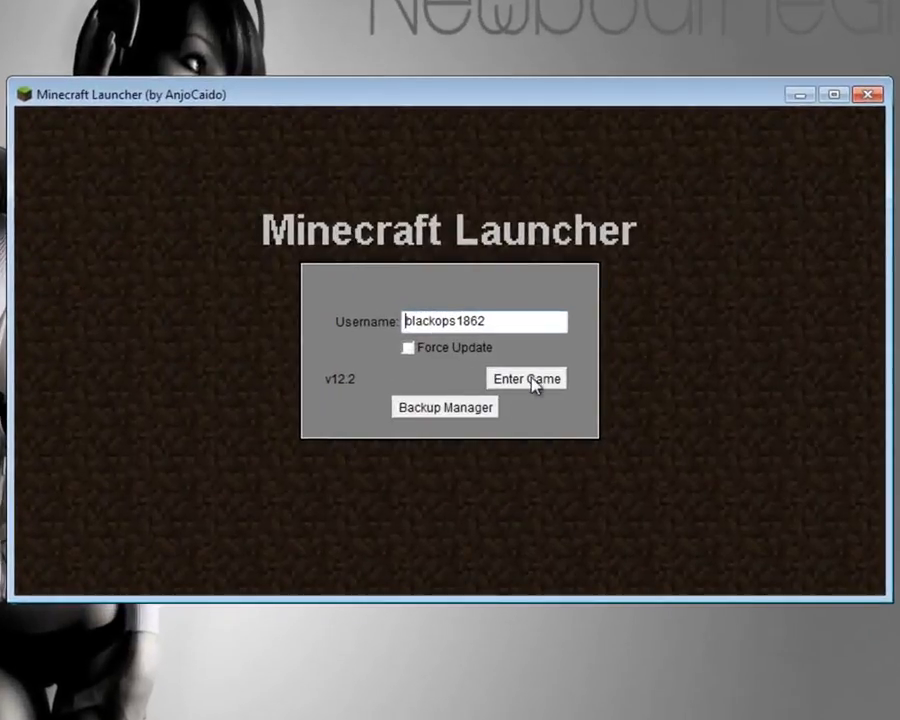
# Step: Enter the game, go to Multiplayer and begin adding a server entry
pyautogui.click(524, 378)
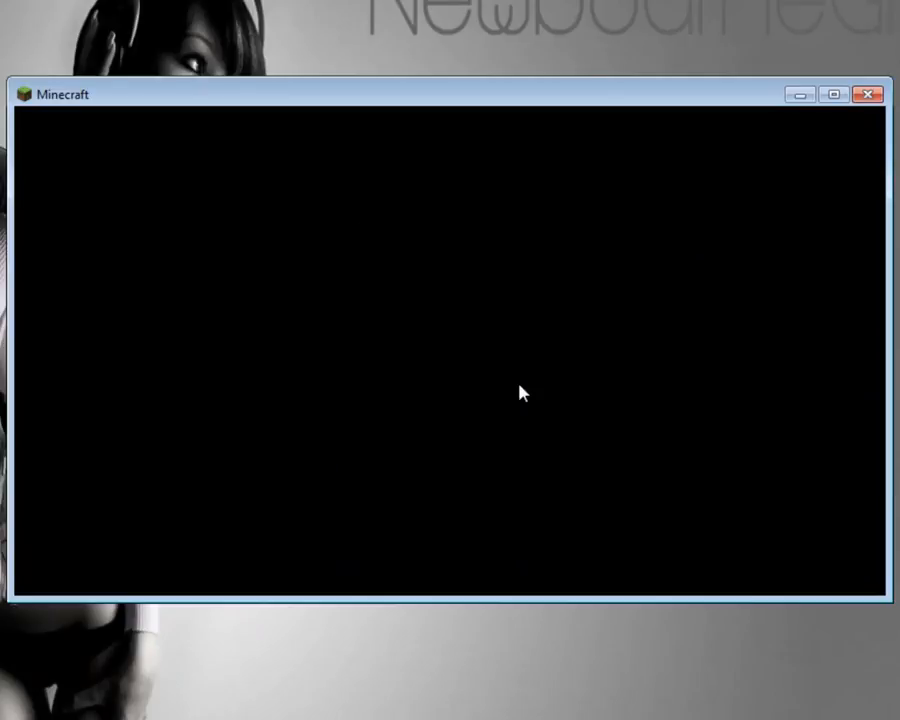
pyautogui.moveTo(518, 388)
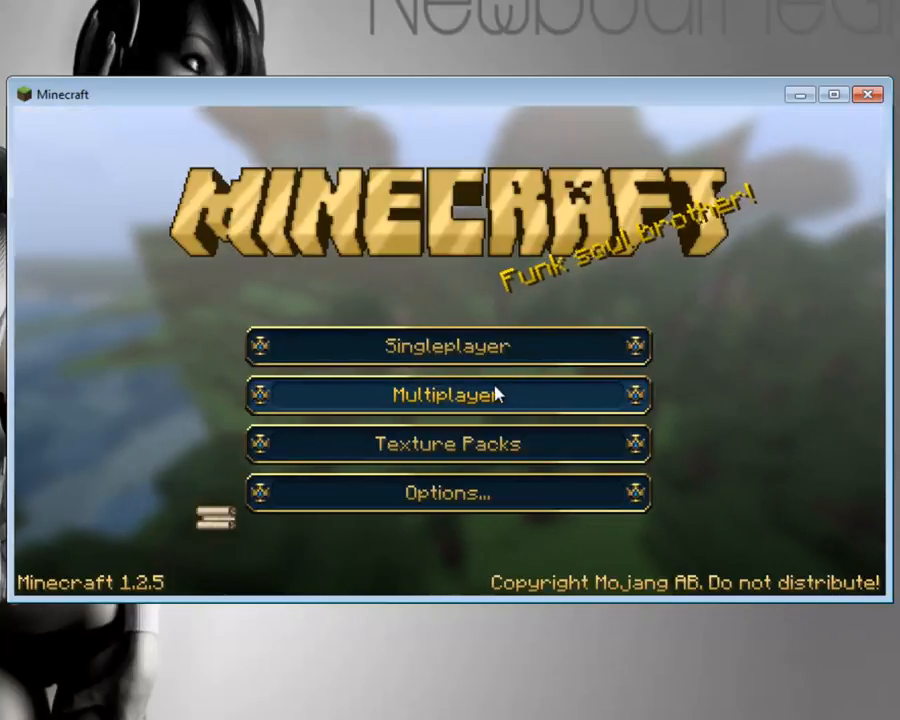
pyautogui.click(448, 394)
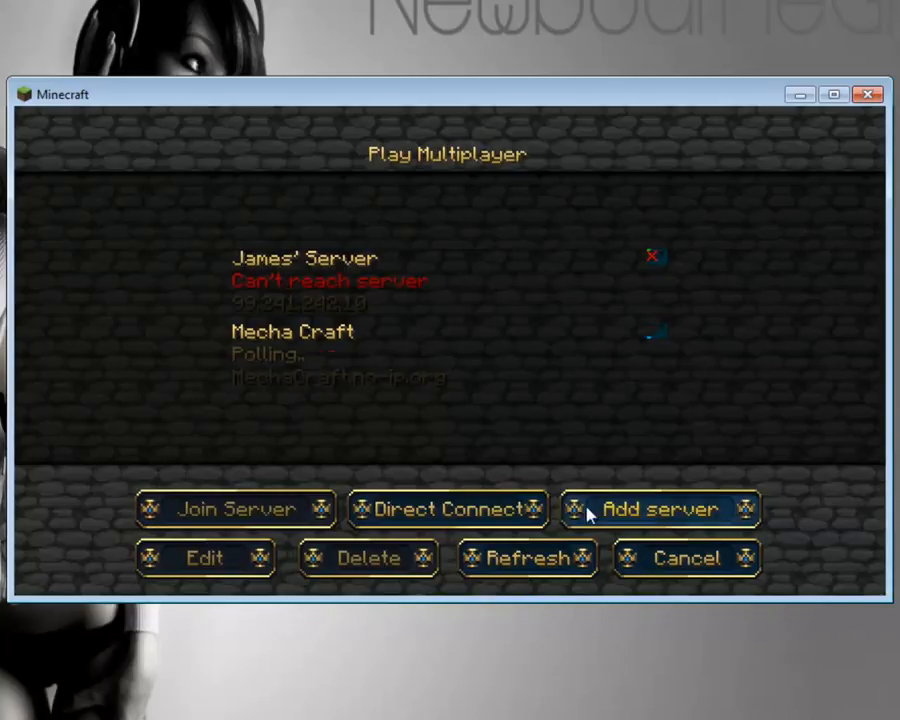
pyautogui.click(686, 558)
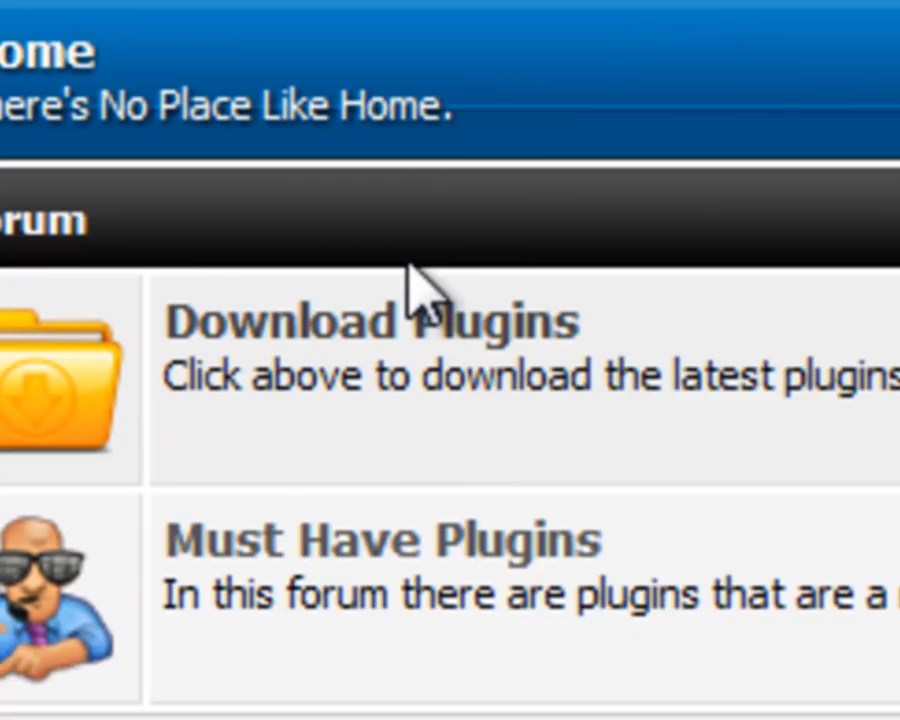
# Step: Reach the Download Plugins link on the Bukkit forum and open plugins.bukkit.org
pyautogui.scroll(-3)
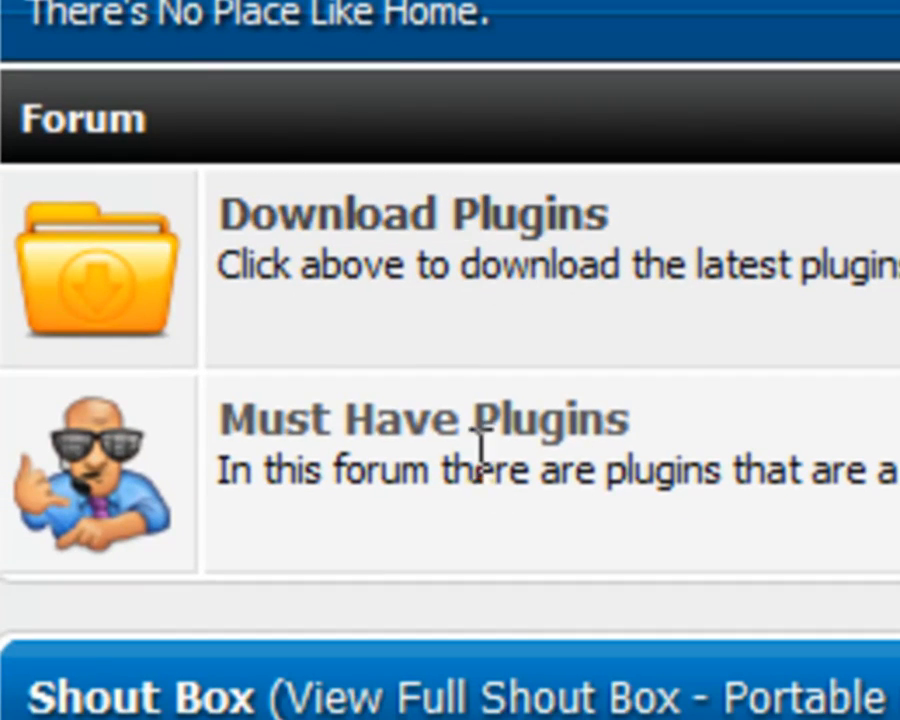
pyautogui.scroll(-3)
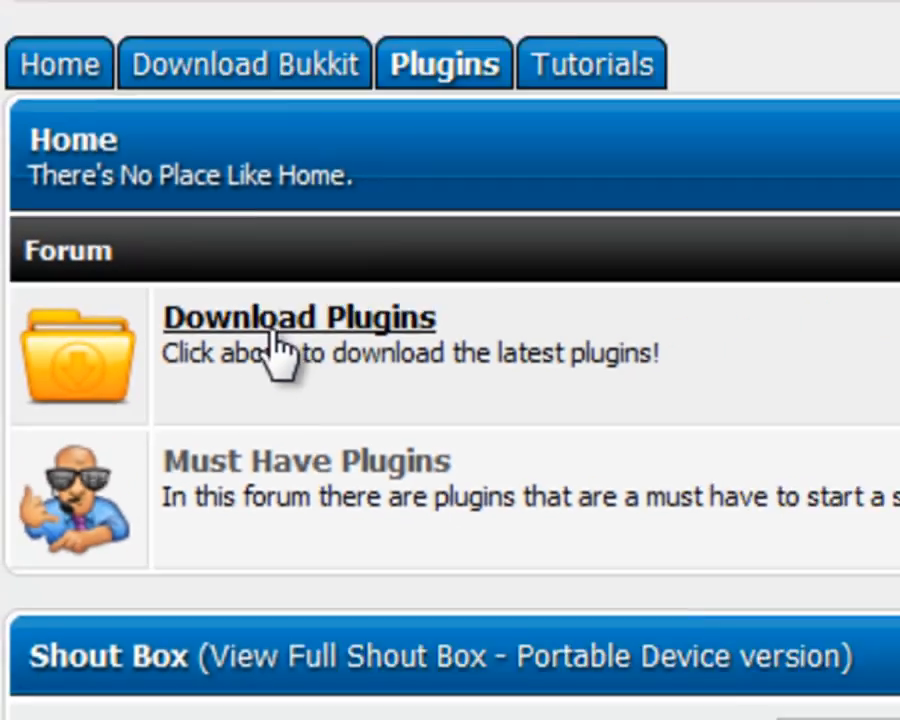
pyautogui.click(296, 316)
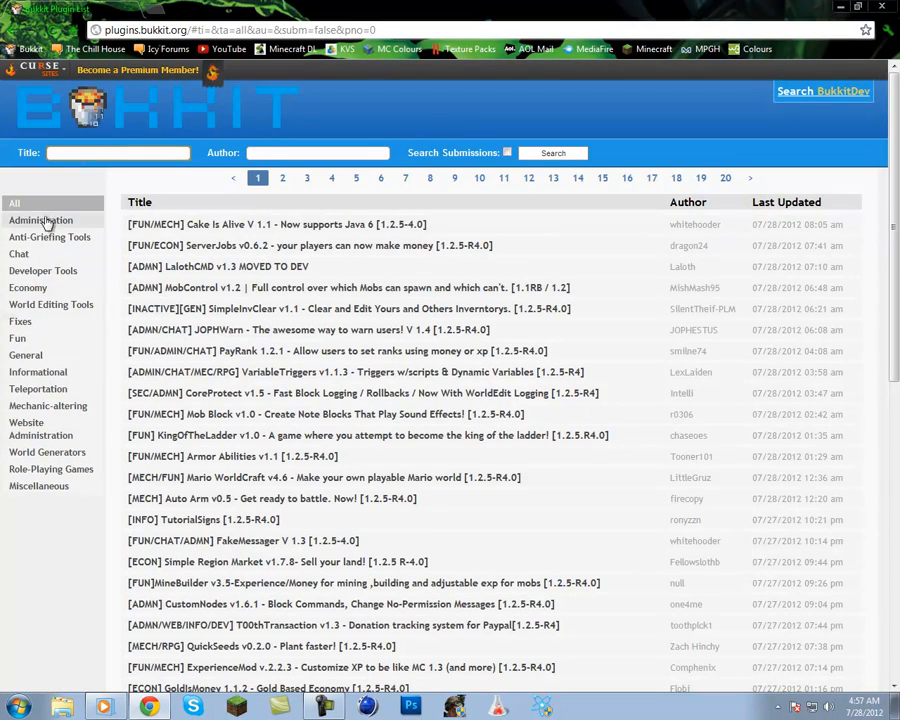
pyautogui.moveTo(112, 228)
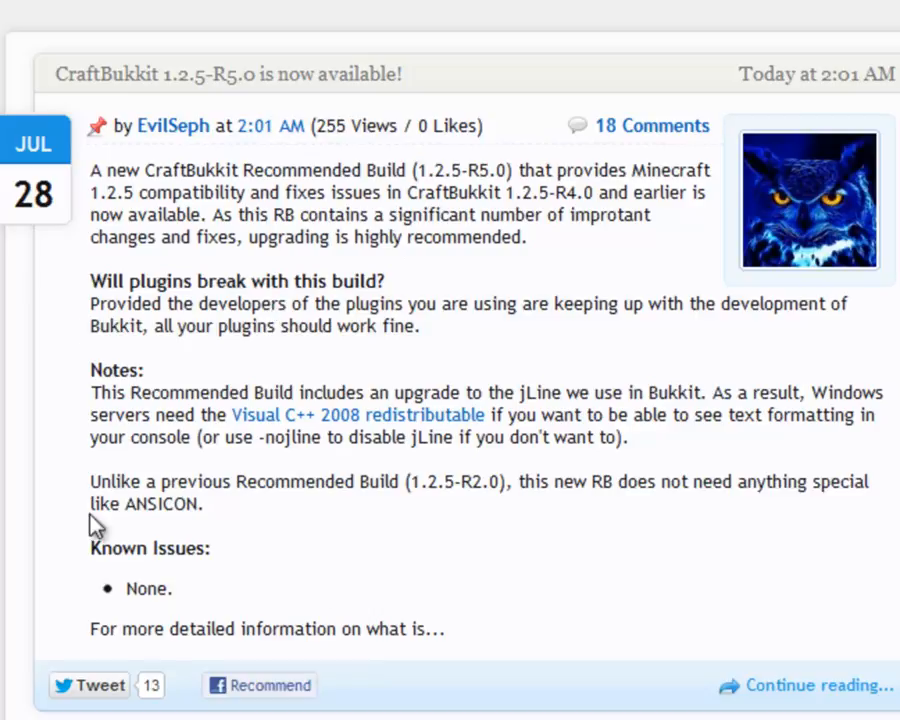
pyautogui.moveTo(80, 464)
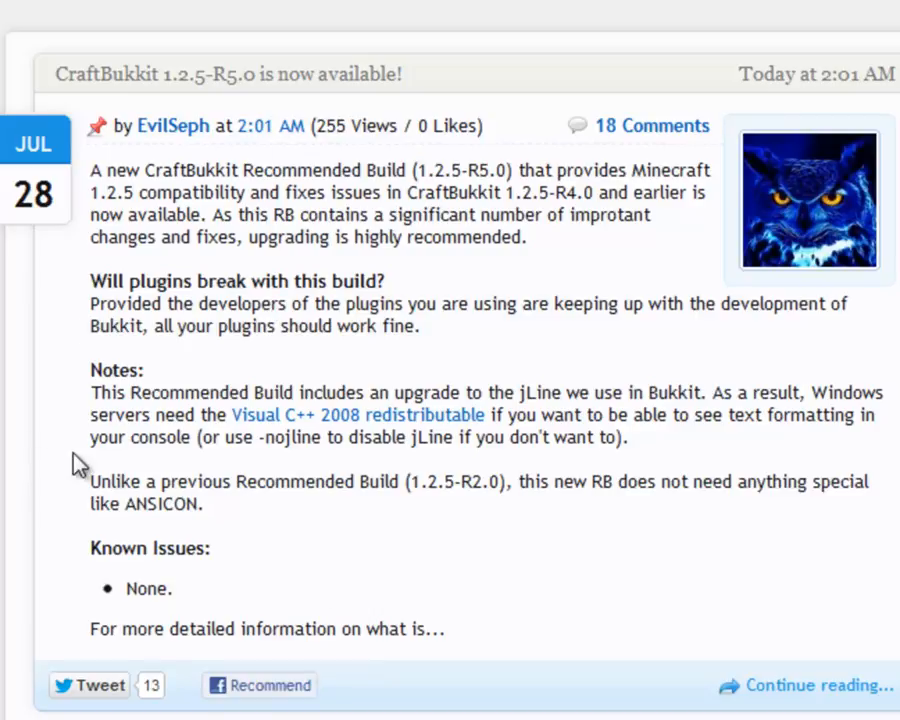
pyautogui.moveTo(772, 348)
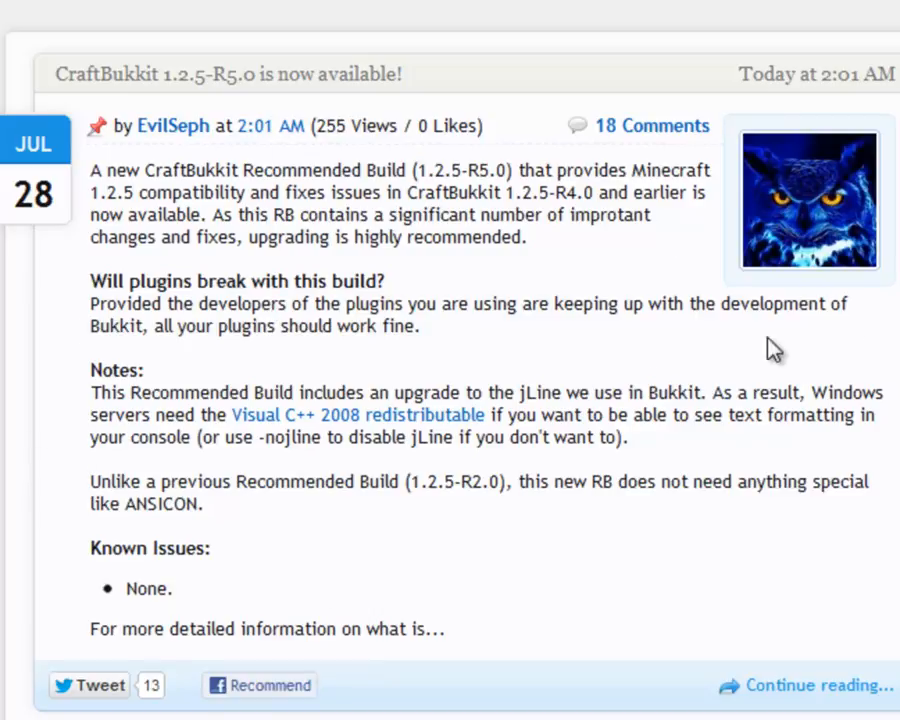